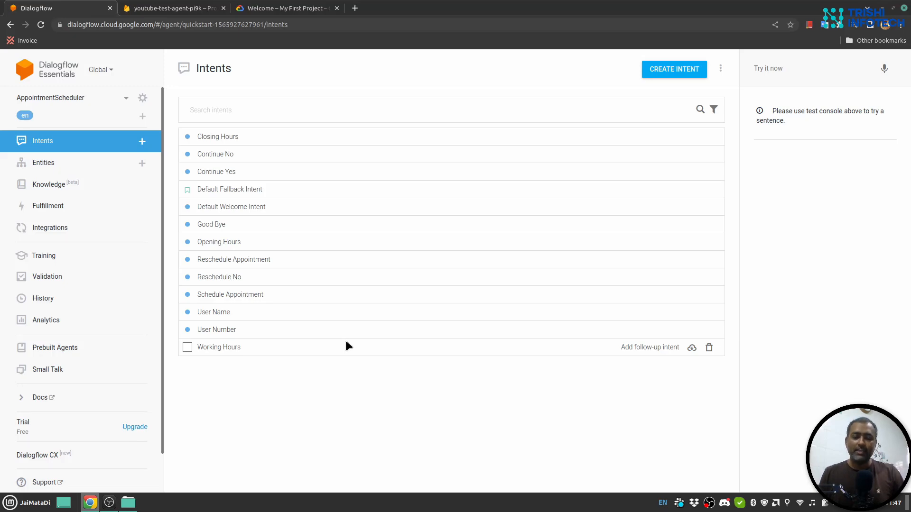
pyautogui.moveTo(346, 352)
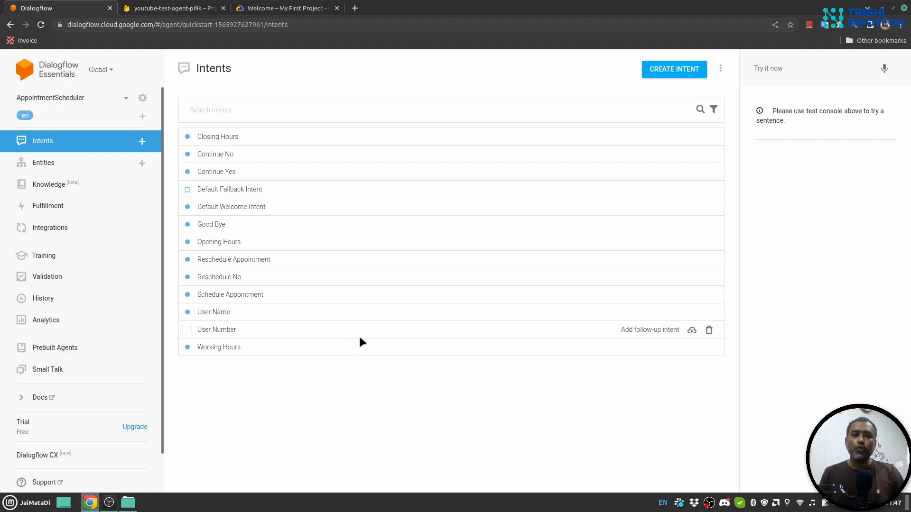
pyautogui.moveTo(373, 337)
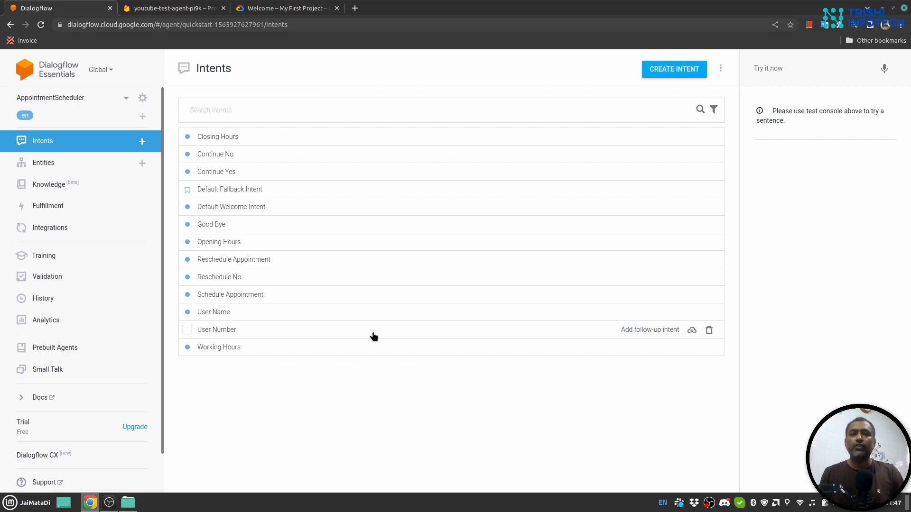
pyautogui.moveTo(102, 143)
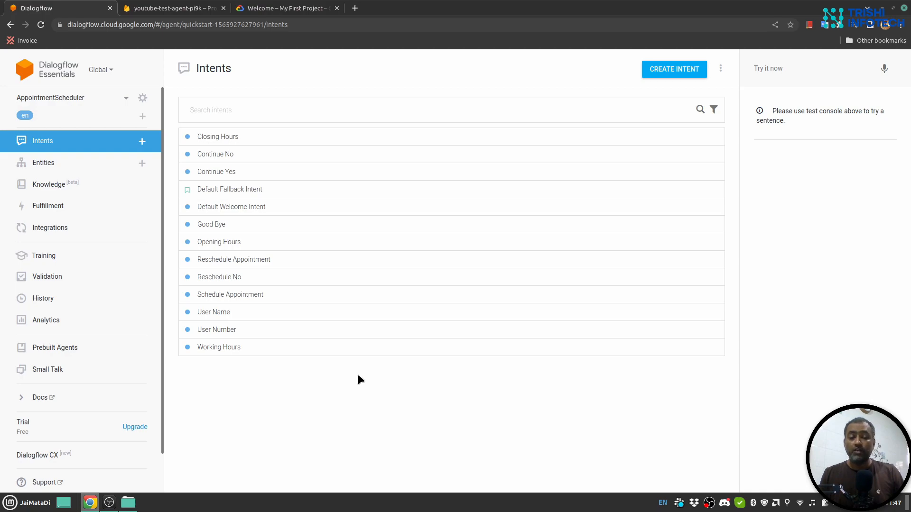
pyautogui.moveTo(341, 347)
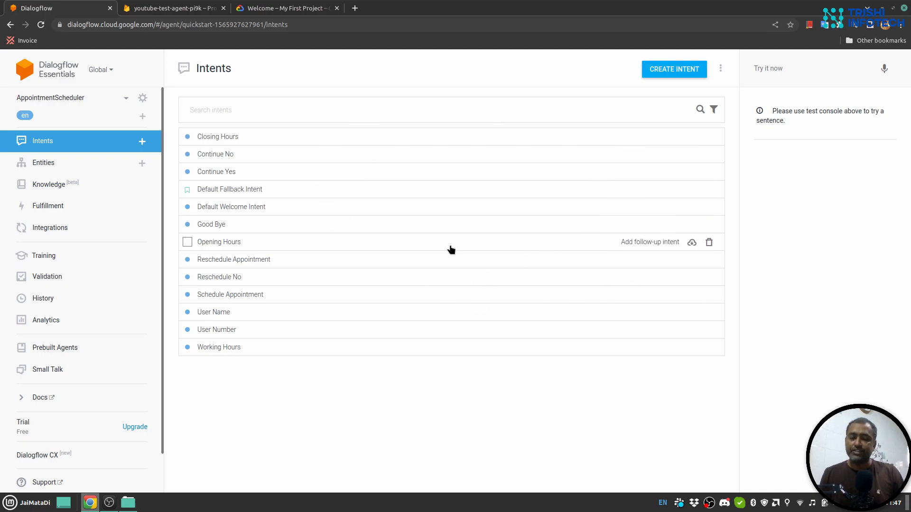
pyautogui.moveTo(424, 224)
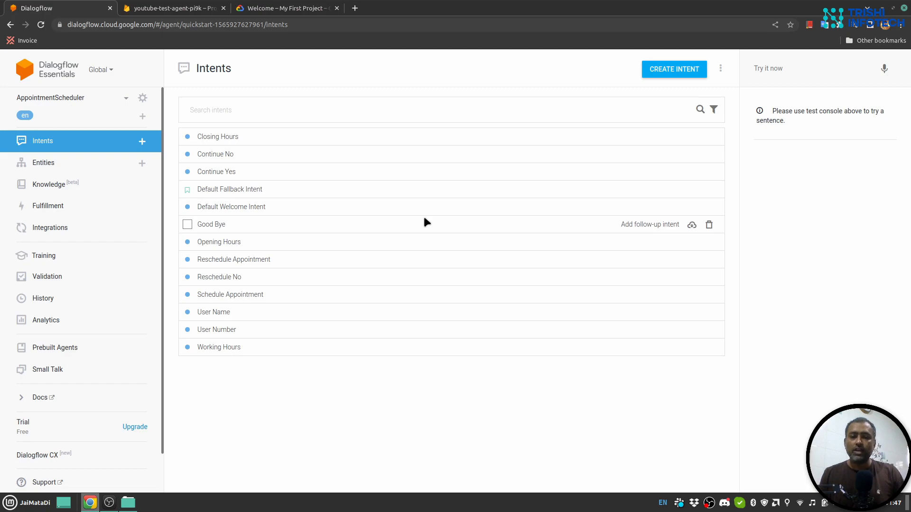
pyautogui.moveTo(391, 232)
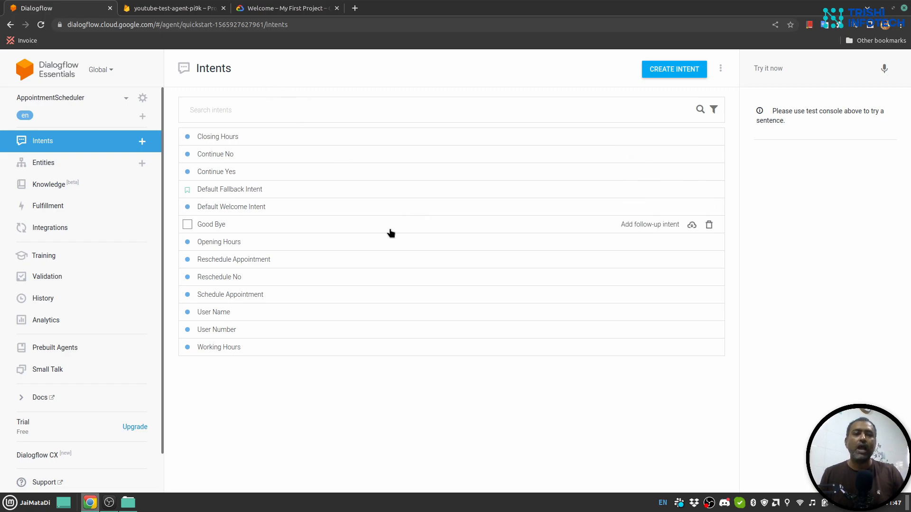
pyautogui.moveTo(520, 201)
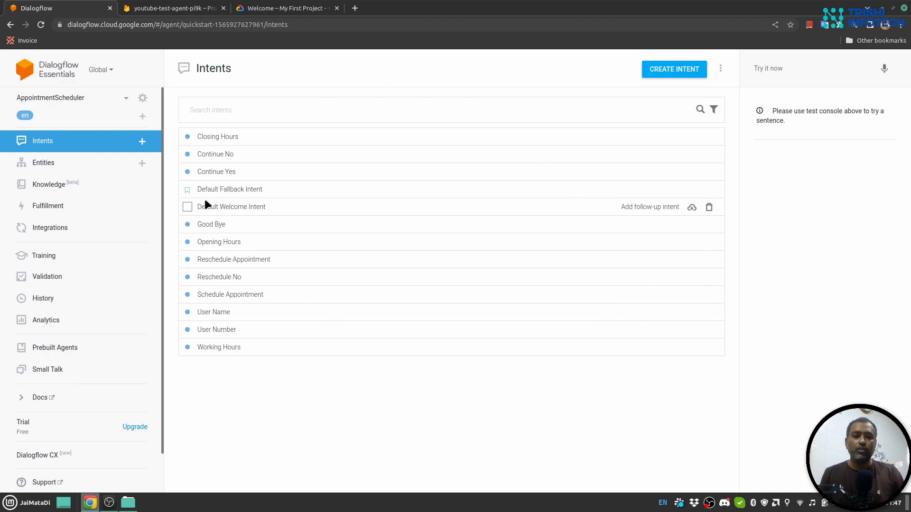
pyautogui.moveTo(264, 196)
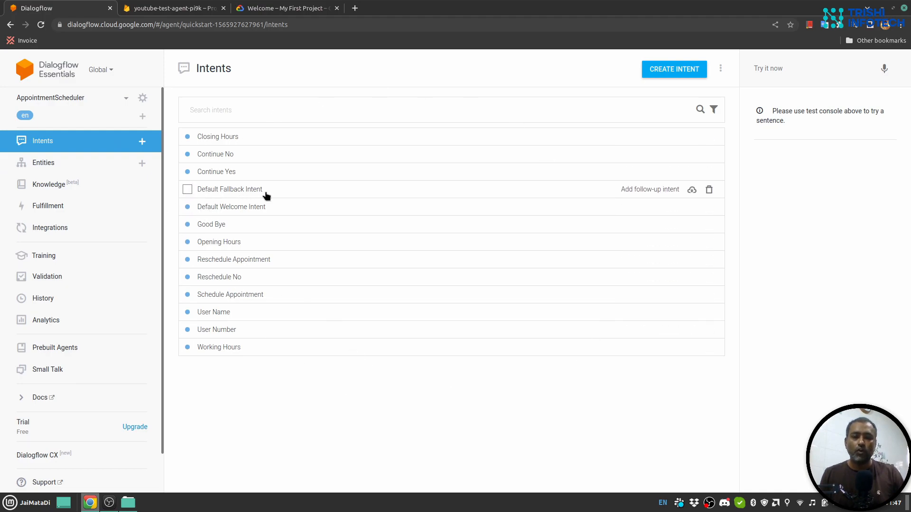
pyautogui.moveTo(261, 207)
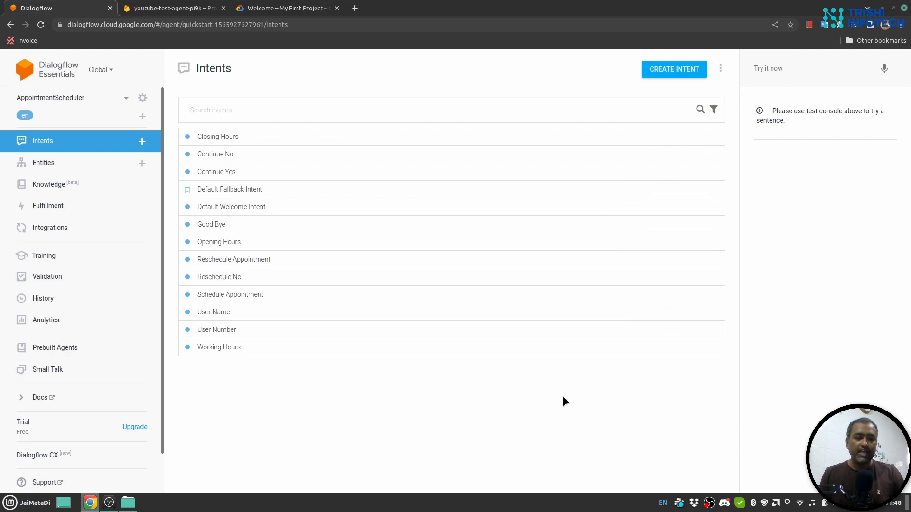
pyautogui.moveTo(386, 401)
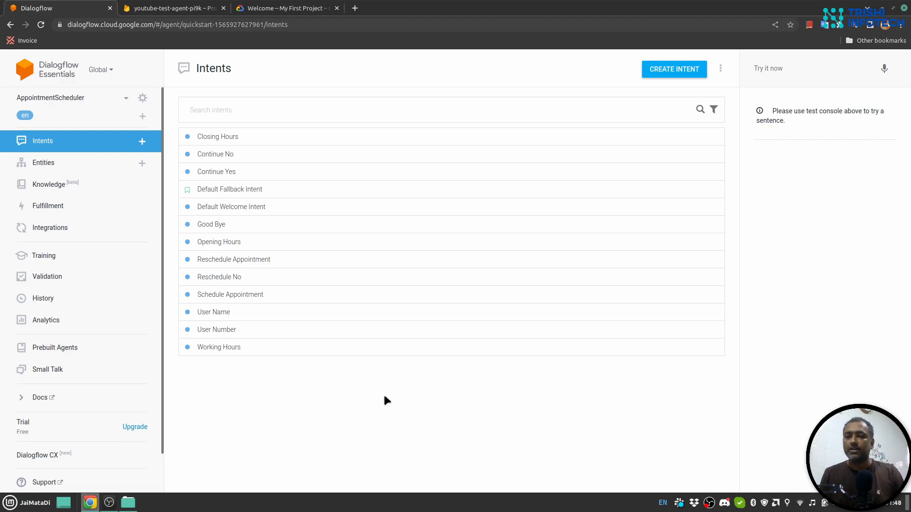
pyautogui.moveTo(352, 419)
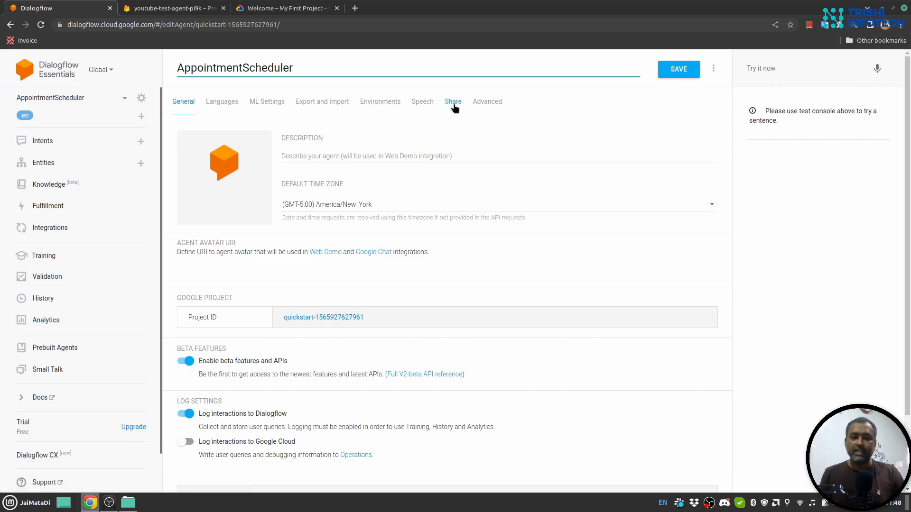
# Show the AppointmentScheduler agent's Share settings listing current access and the invite field.
pyautogui.click(453, 101)
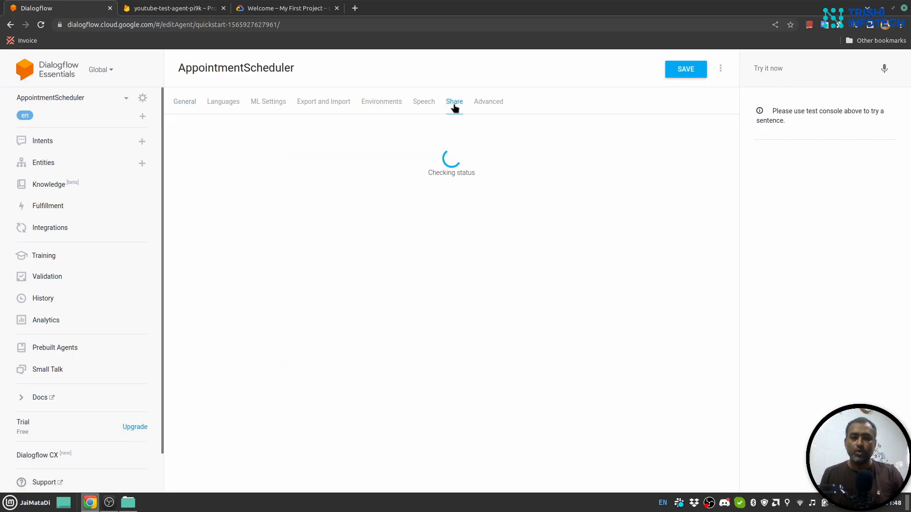
pyautogui.click(454, 101)
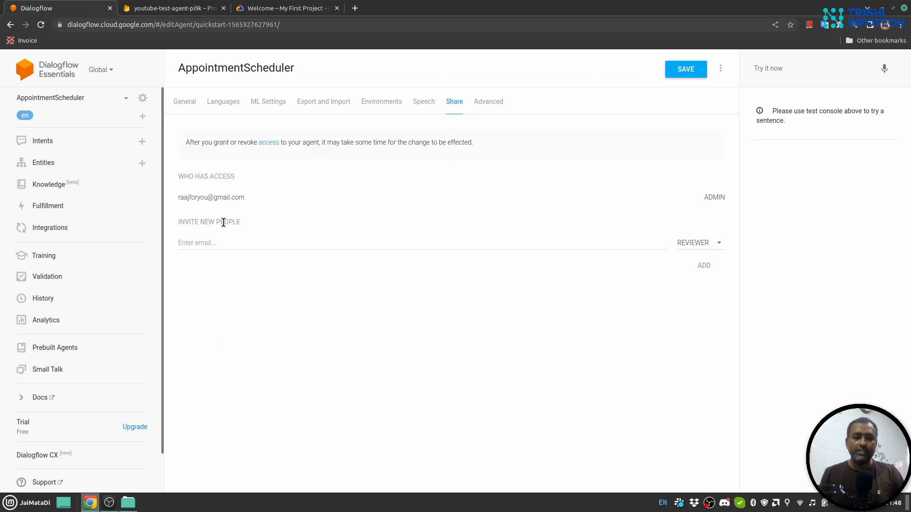
# Focus the Enter email invite field and reveal the Developer/Reviewer role choices.
pyautogui.click(406, 243)
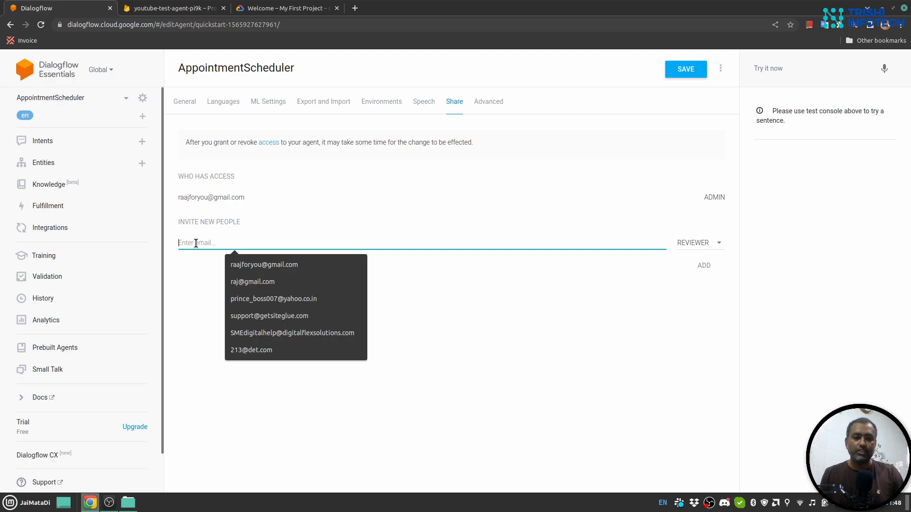
pyautogui.click(697, 242)
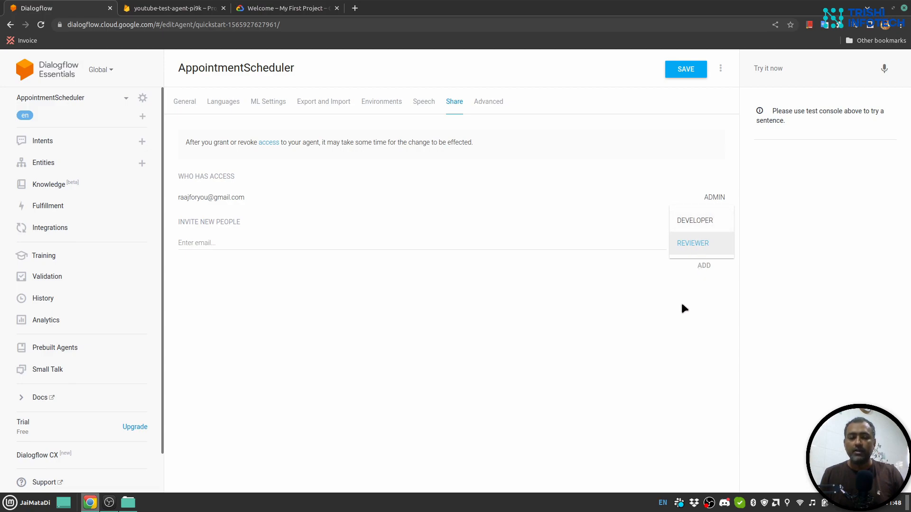
pyautogui.moveTo(702, 243)
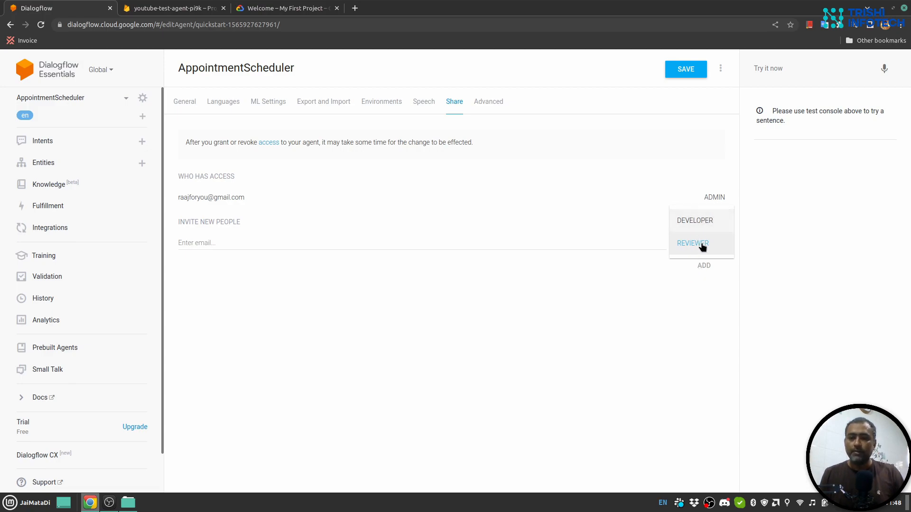
pyautogui.moveTo(708, 221)
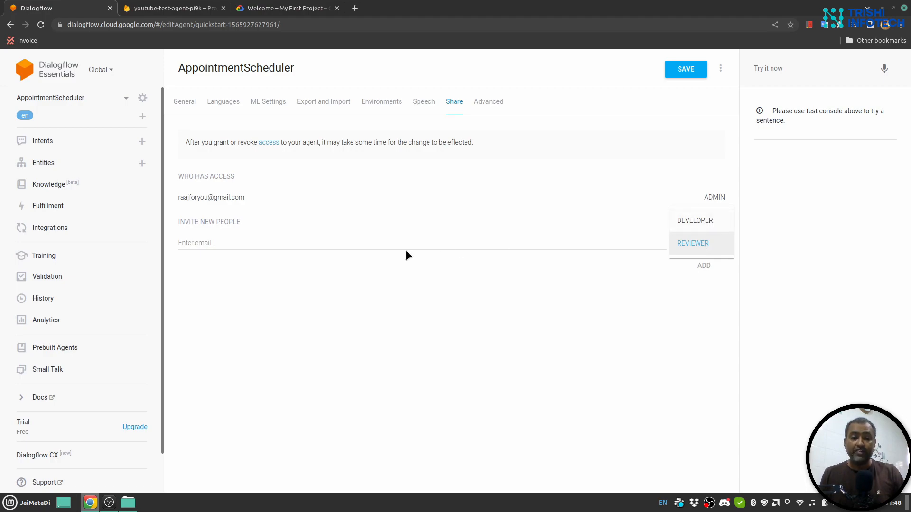
pyautogui.moveTo(643, 315)
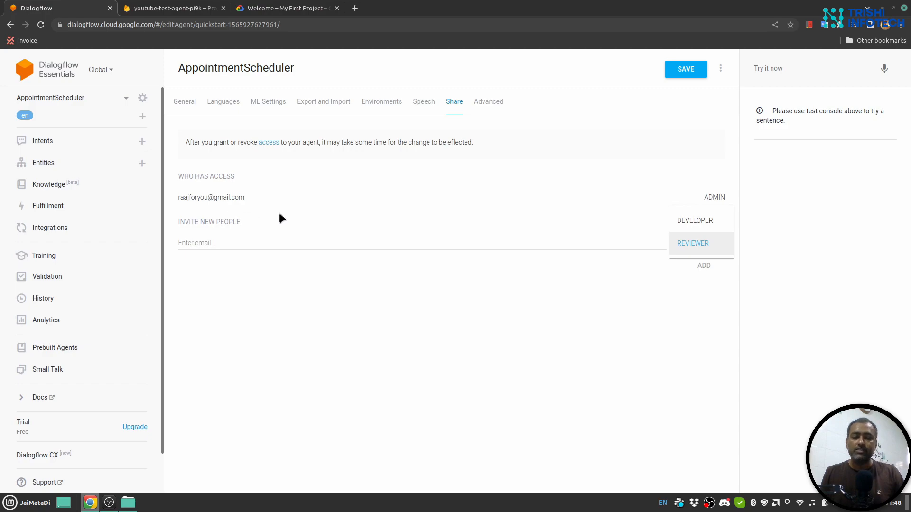
pyautogui.moveTo(658, 230)
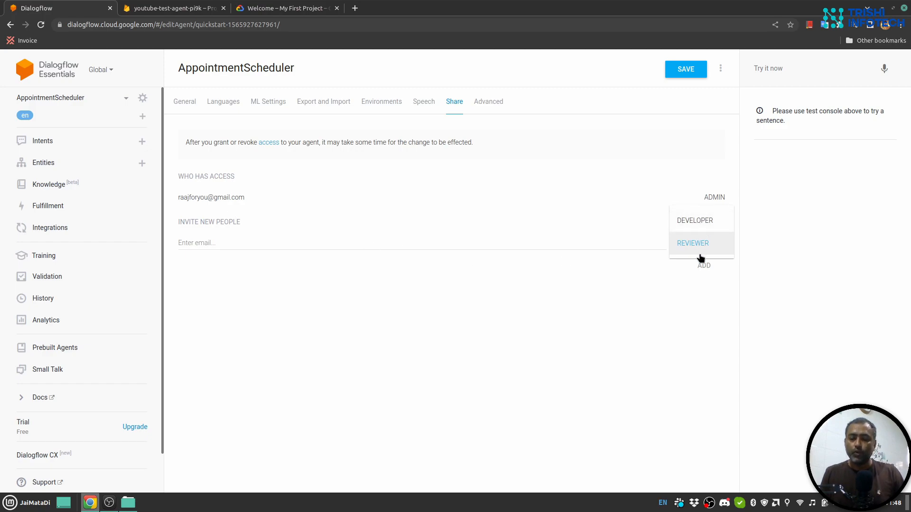
pyautogui.moveTo(208, 298)
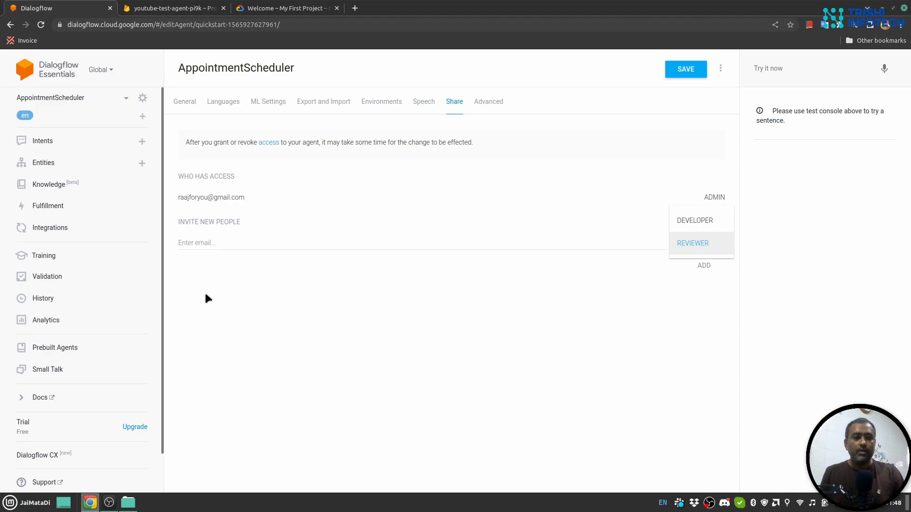
pyautogui.moveTo(57, 157)
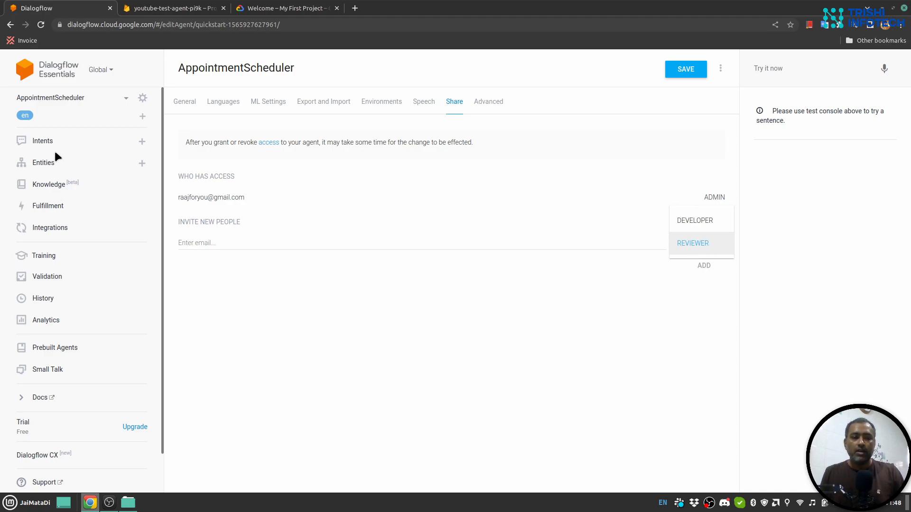
pyautogui.moveTo(357, 322)
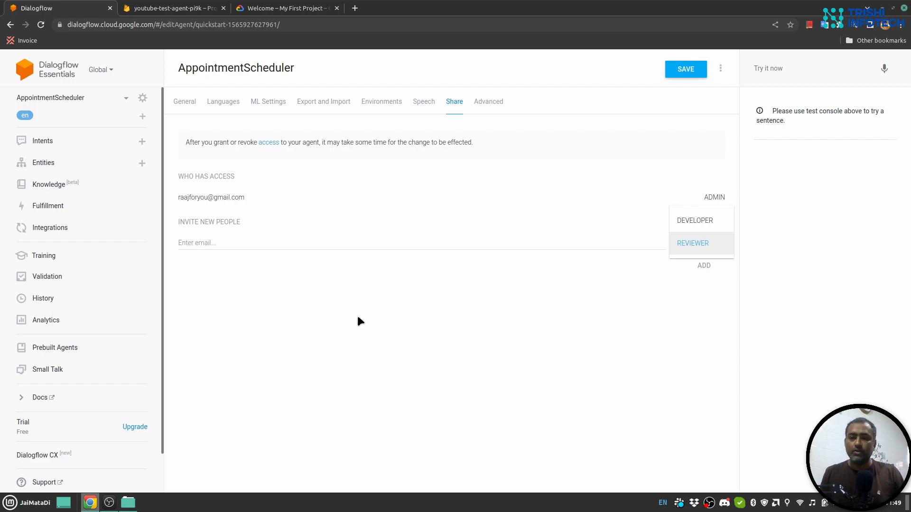
pyautogui.moveTo(54, 138)
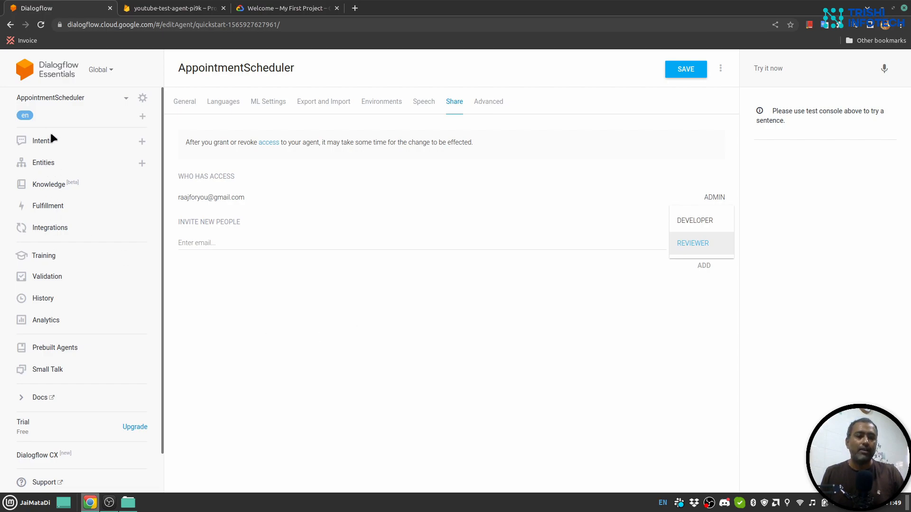
pyautogui.moveTo(91, 263)
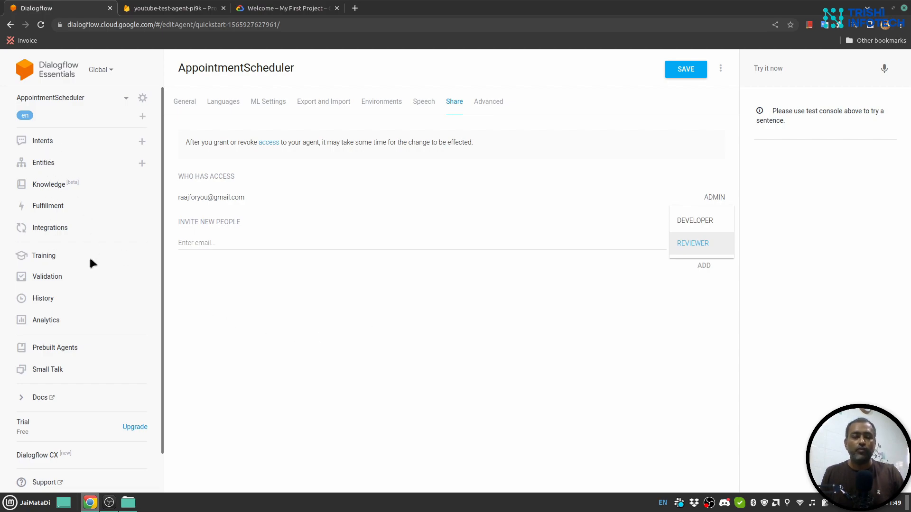
pyautogui.moveTo(545, 399)
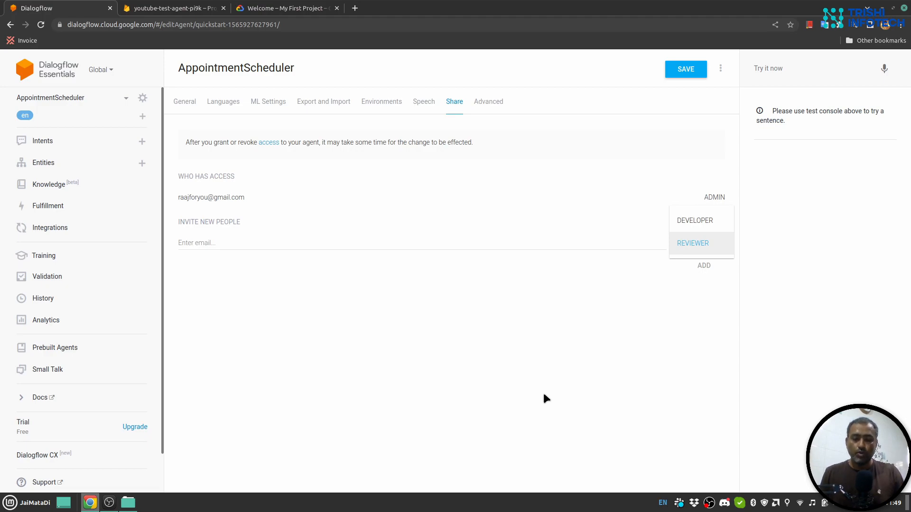
pyautogui.moveTo(572, 389)
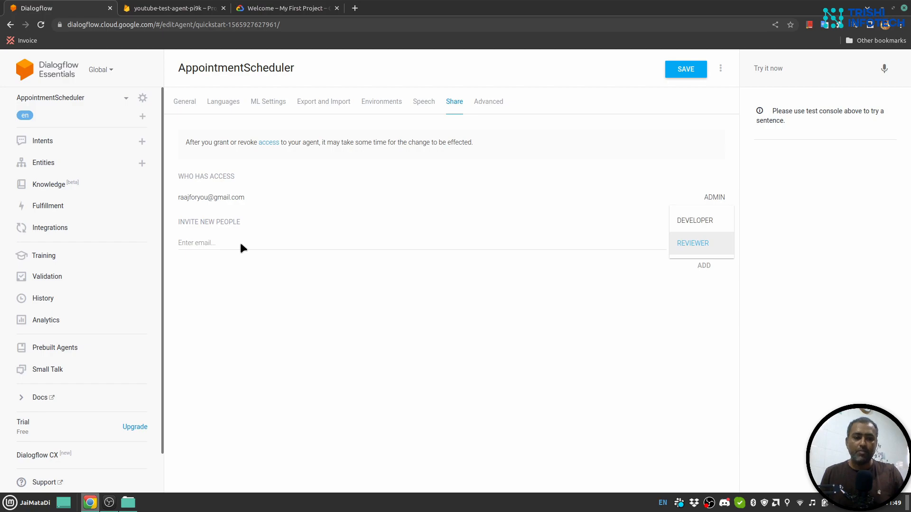
pyautogui.moveTo(516, 330)
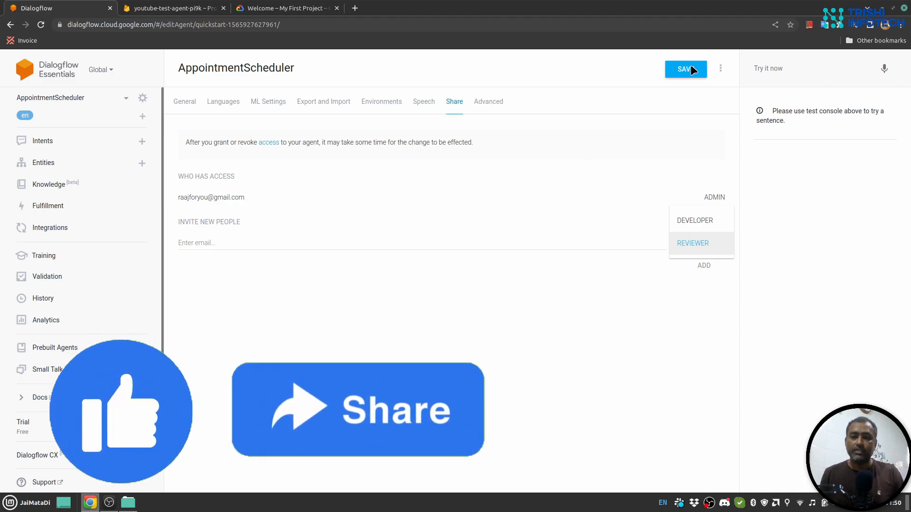
pyautogui.moveTo(285, 290)
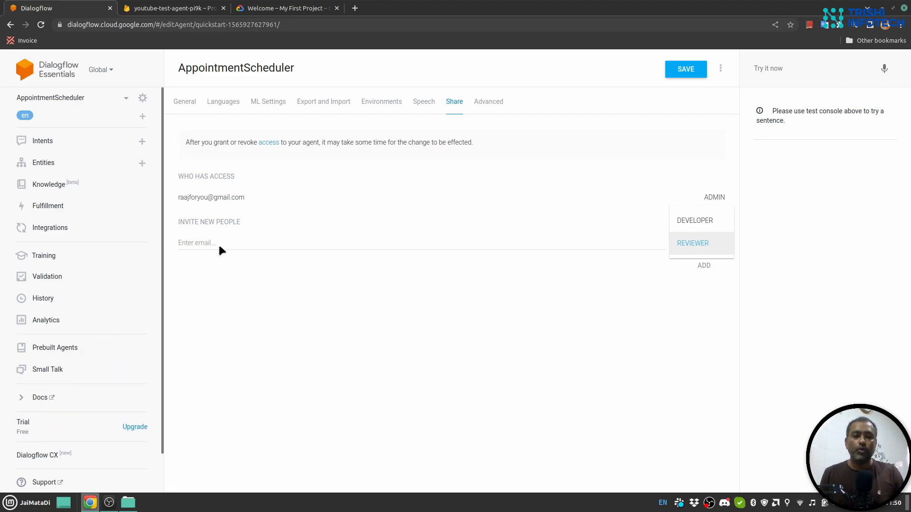
pyautogui.moveTo(228, 246)
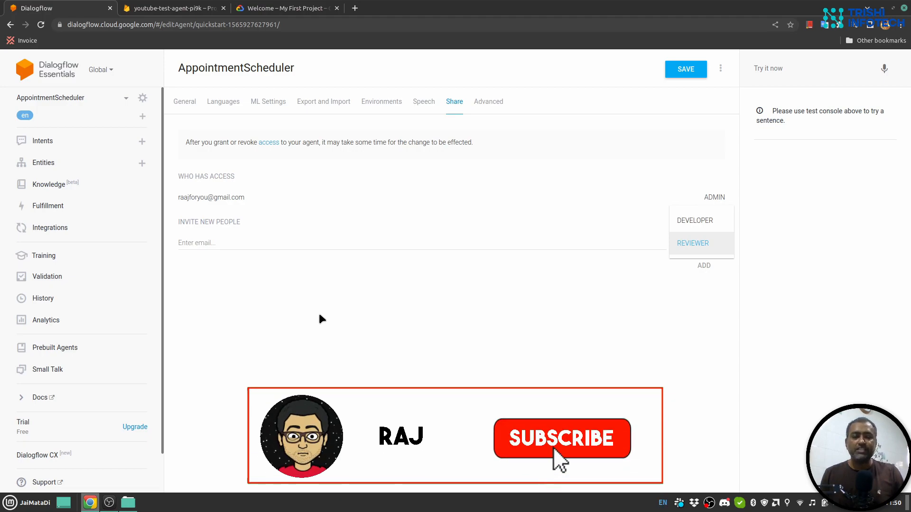
pyautogui.click(561, 438)
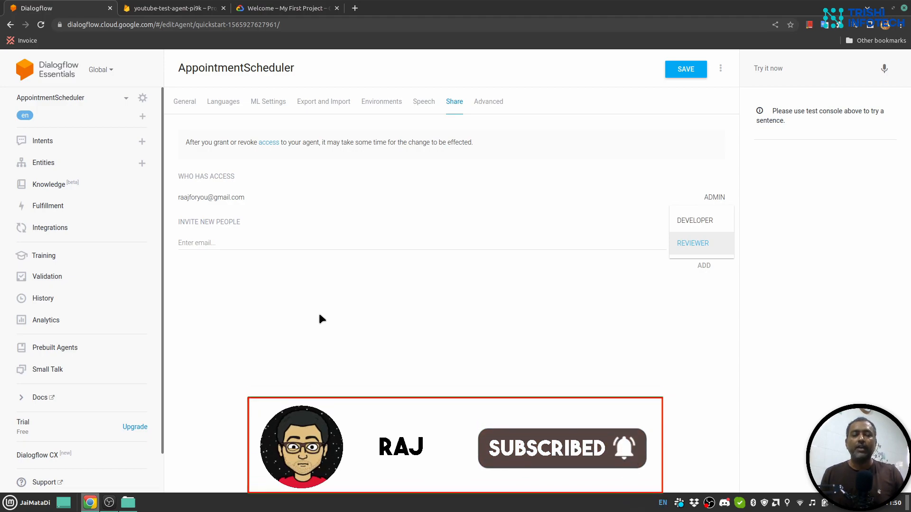